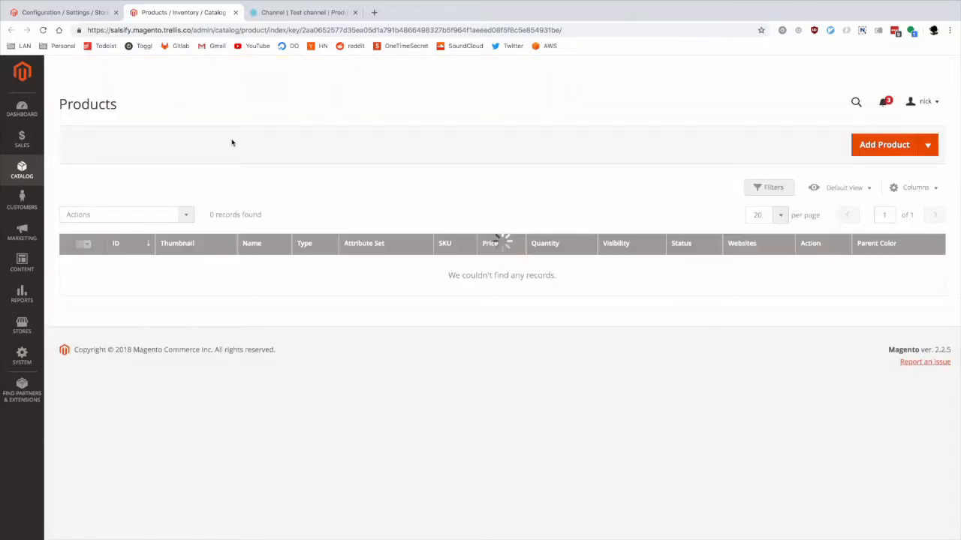
- Switch to the Salsify test channel showing six products matching the asset_group_1 requirement
{"action": "left_click", "coordinate": [300, 12]}
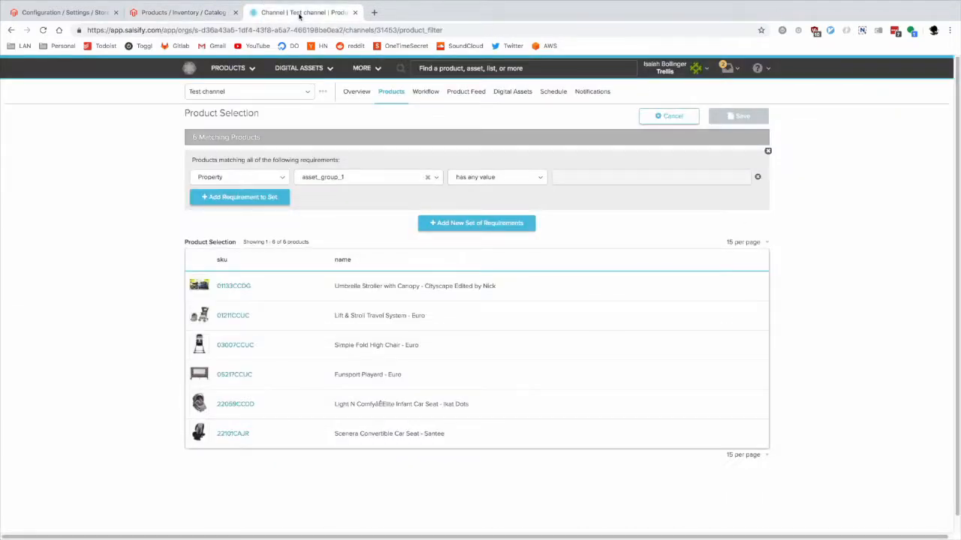
{"action": "mouse_move", "coordinate": [168, 183]}
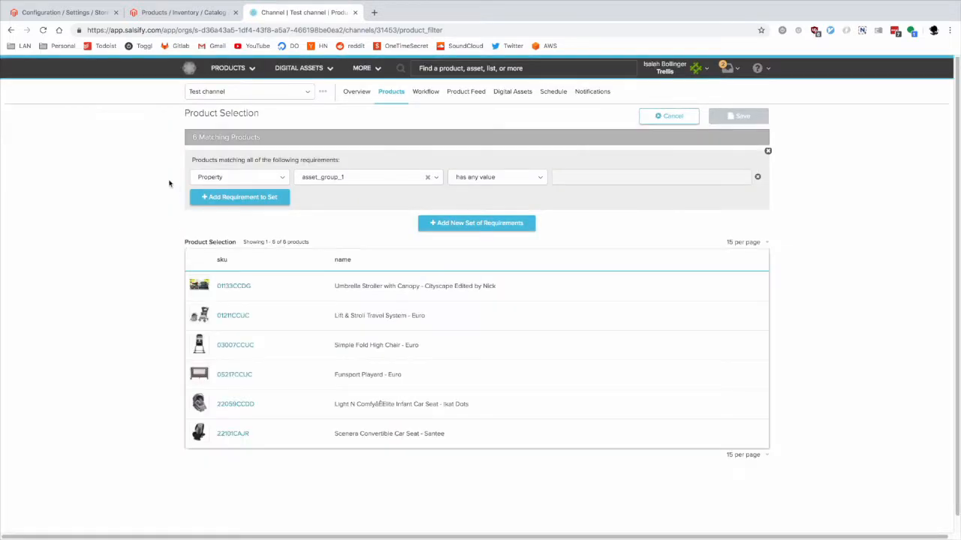
- Review the Salsify connector settings: channel ID 31453, webhooks enabled, asset_group_1 as media gallery field
{"action": "left_click", "coordinate": [63, 12]}
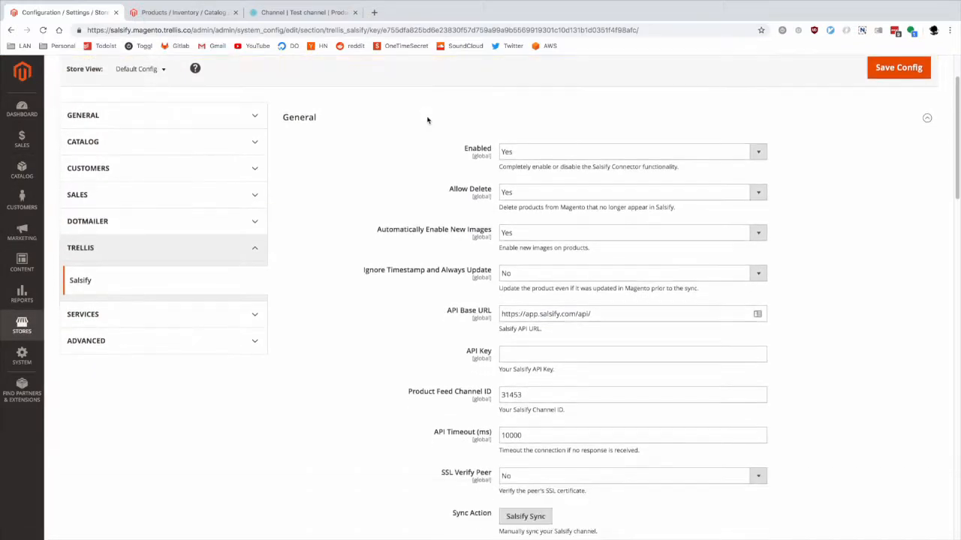
{"action": "scroll", "scroll_direction": "down", "scroll_amount": 3}
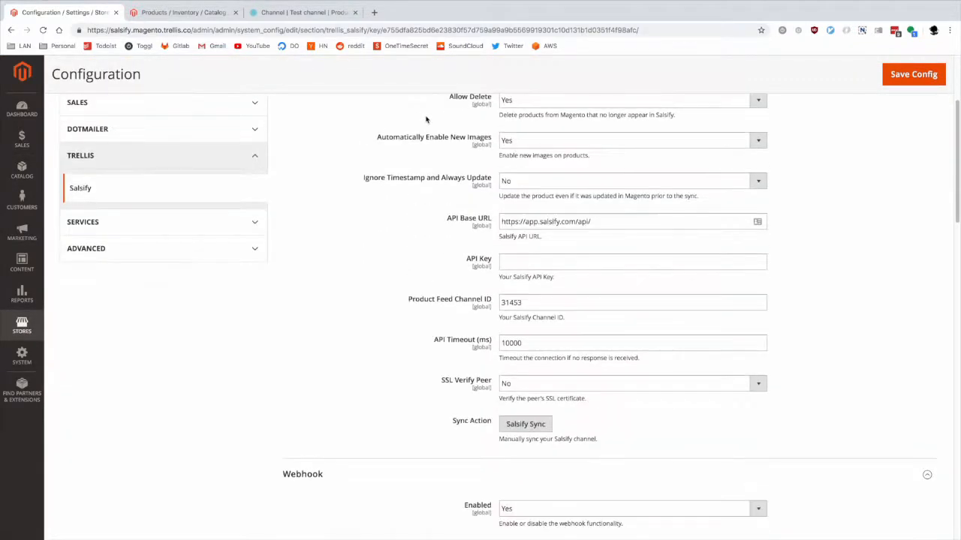
{"action": "scroll", "scroll_direction": "down", "scroll_amount": 3}
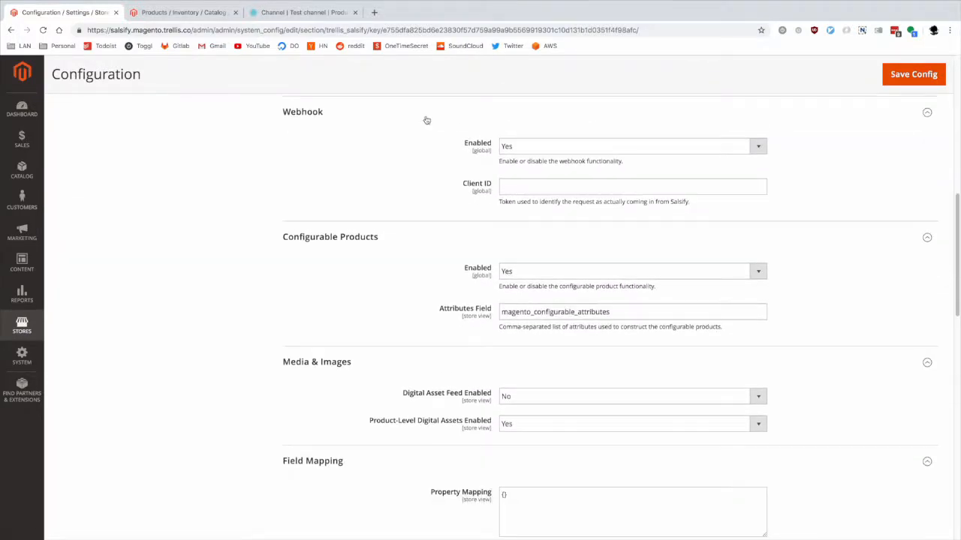
{"action": "scroll", "scroll_direction": "down", "scroll_amount": 3}
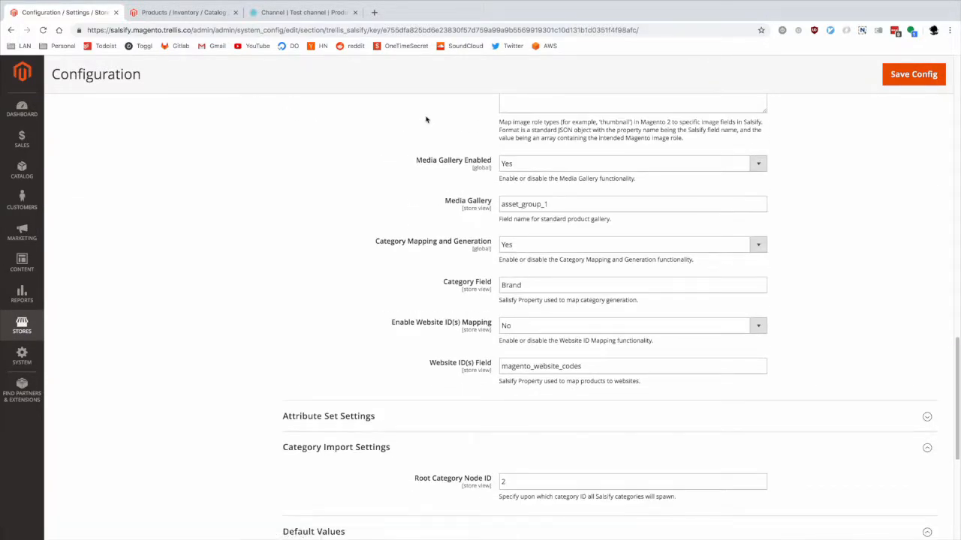
{"action": "scroll", "scroll_direction": "down", "scroll_amount": 3}
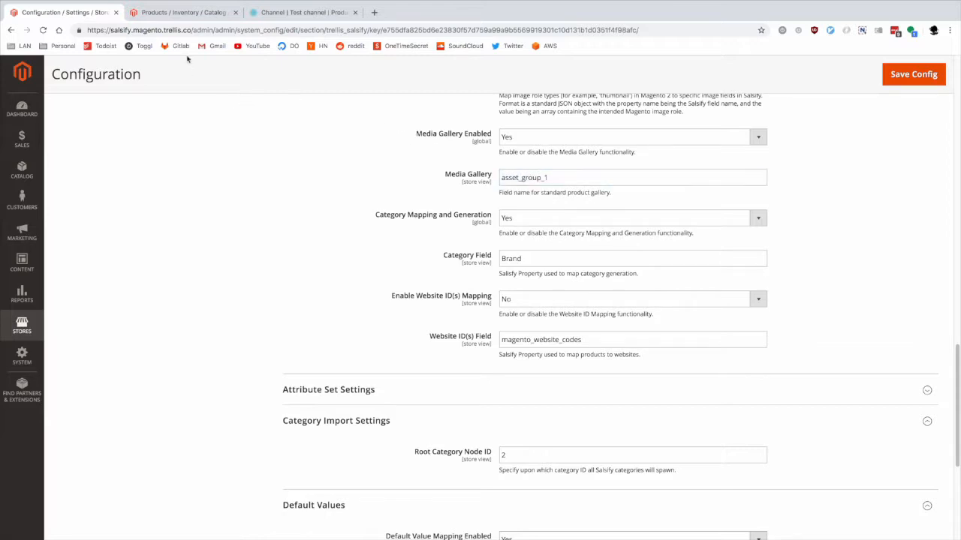
- Check the six Salsify channel products, then return to the still-empty Magento catalog
{"action": "left_click", "coordinate": [300, 12]}
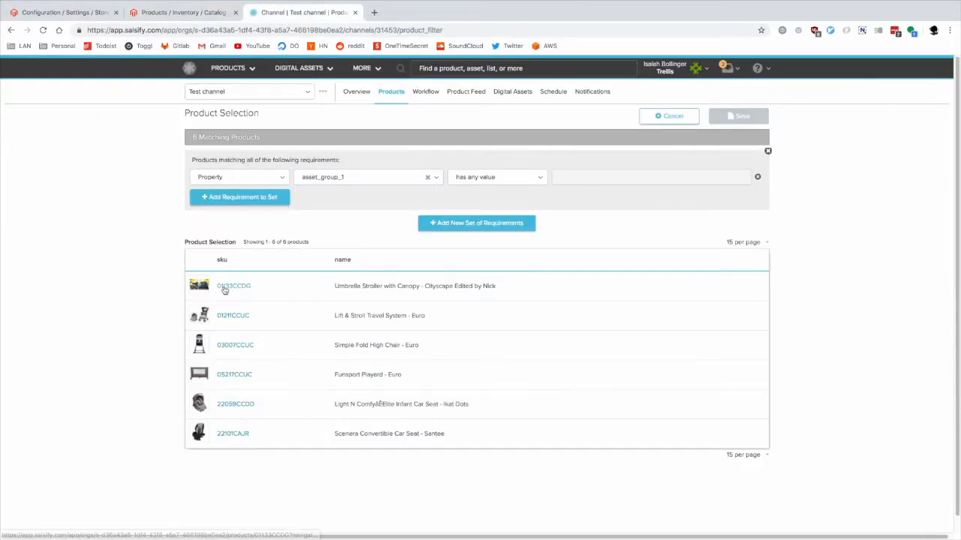
{"action": "left_click", "coordinate": [234, 285]}
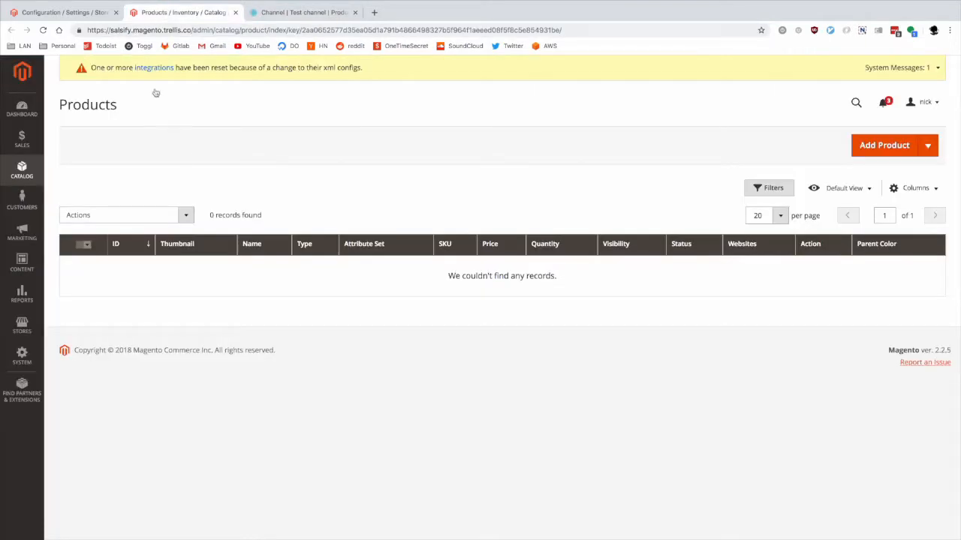
- Review the connector's Default Values mapping for status, stock and visibility, and the Field Mapping options
{"action": "left_click", "coordinate": [63, 12]}
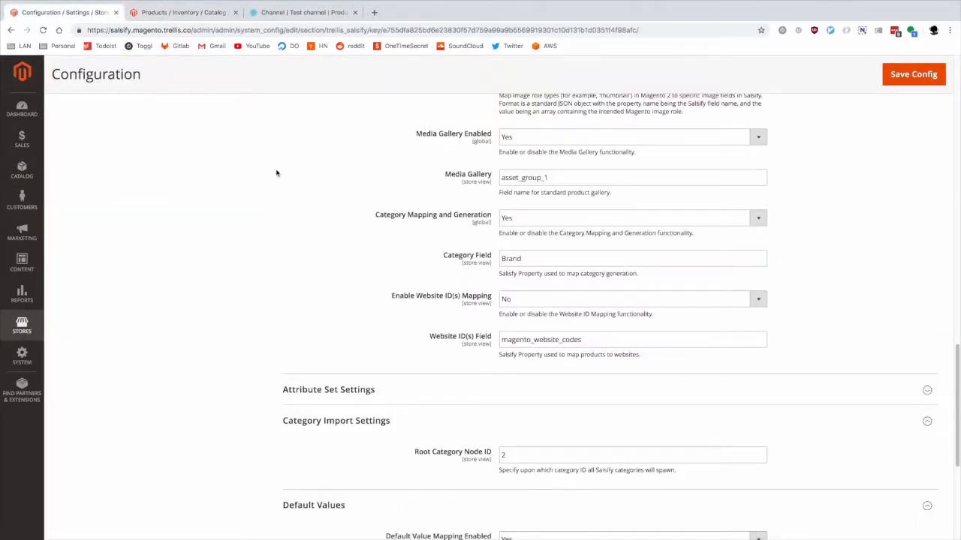
{"action": "scroll", "scroll_direction": "down", "scroll_amount": 3}
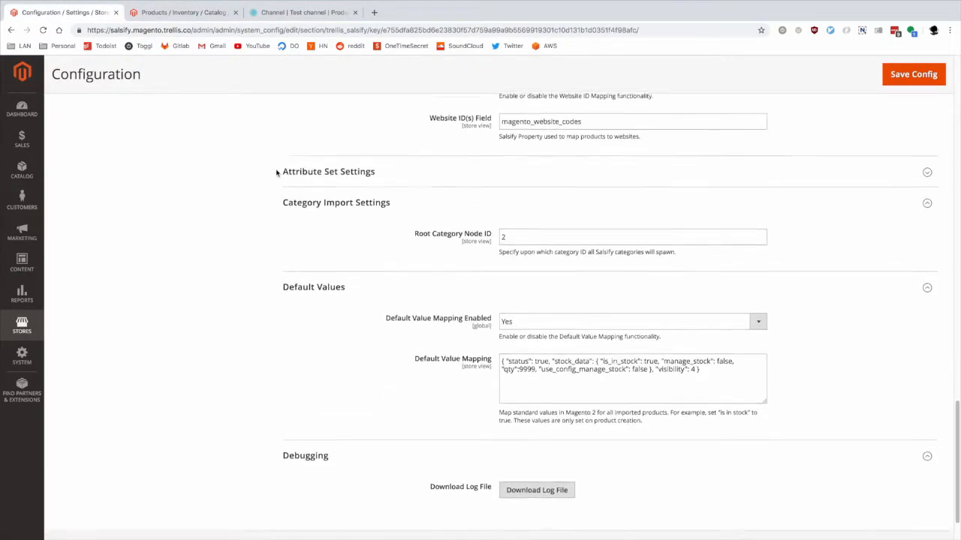
{"action": "scroll", "scroll_direction": "down", "scroll_amount": 3}
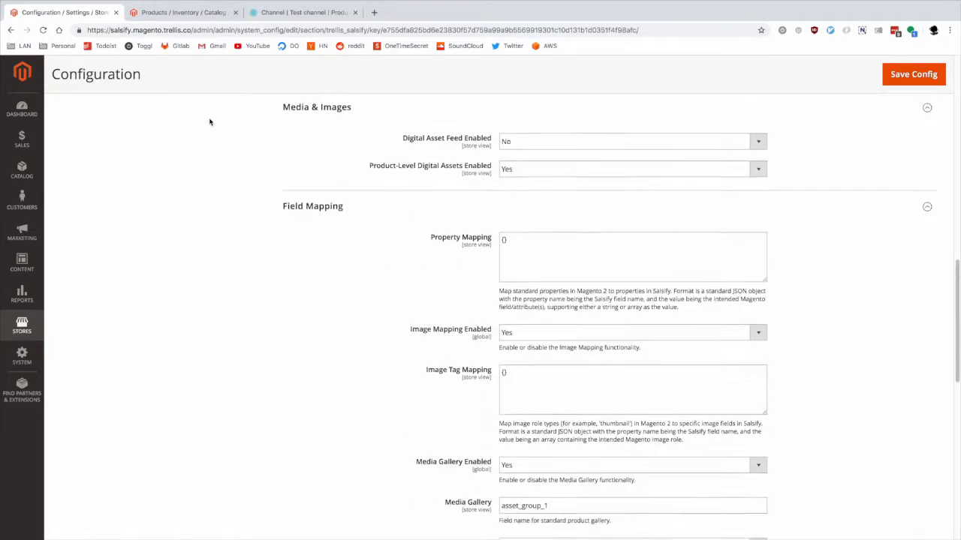
{"action": "scroll", "scroll_direction": "down", "scroll_amount": 3}
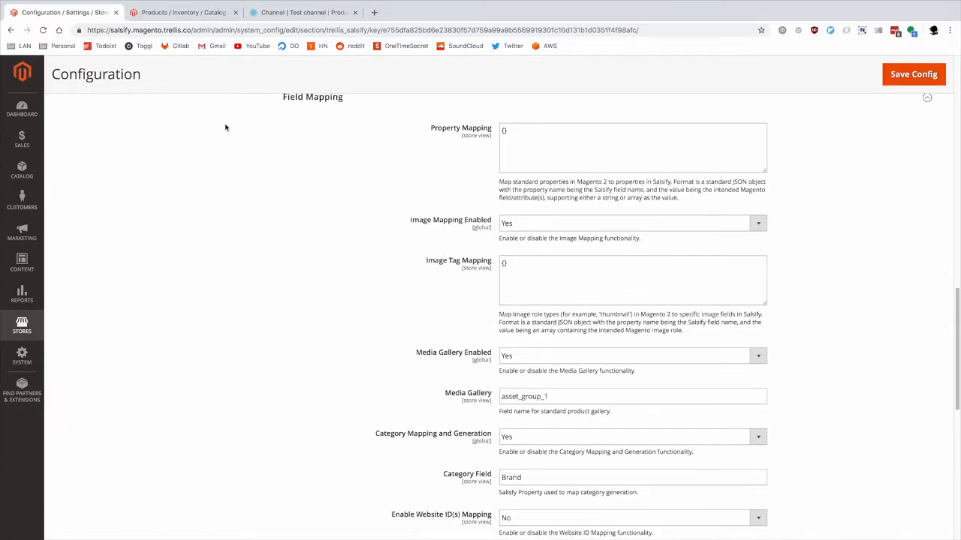
{"action": "mouse_move", "coordinate": [483, 164]}
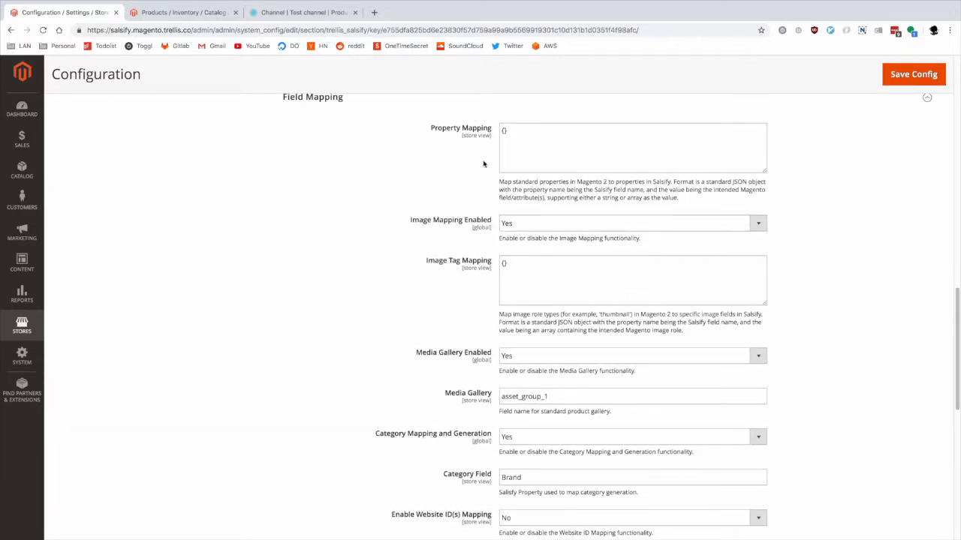
{"action": "mouse_move", "coordinate": [393, 300]}
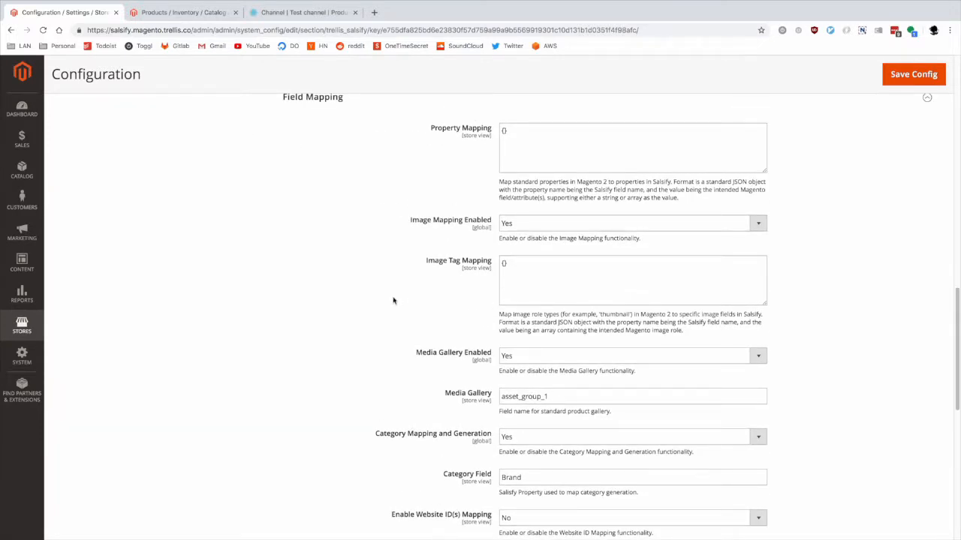
- Reload the connector settings and start a manual Salsify Sync from the Sync Action section
{"action": "left_click", "coordinate": [913, 73]}
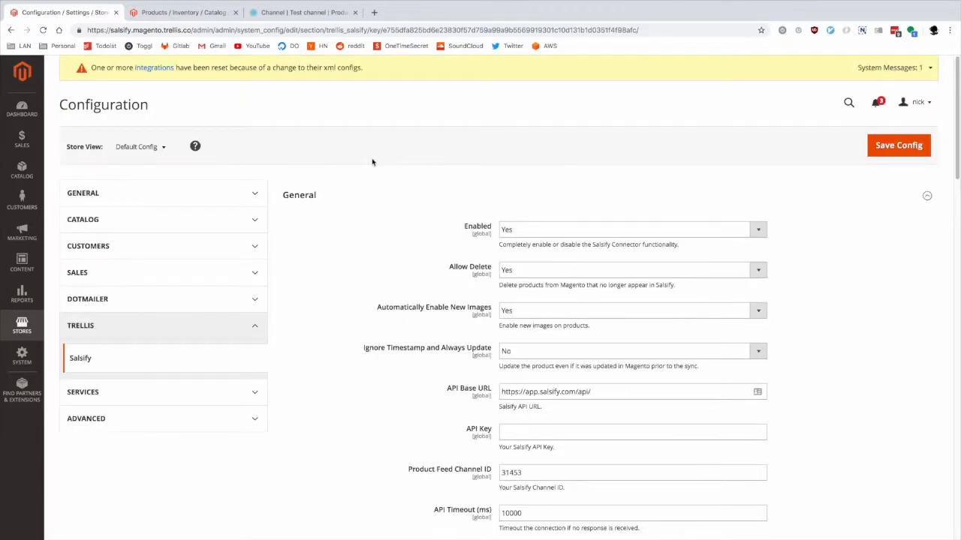
{"action": "scroll", "scroll_direction": "down", "scroll_amount": 3}
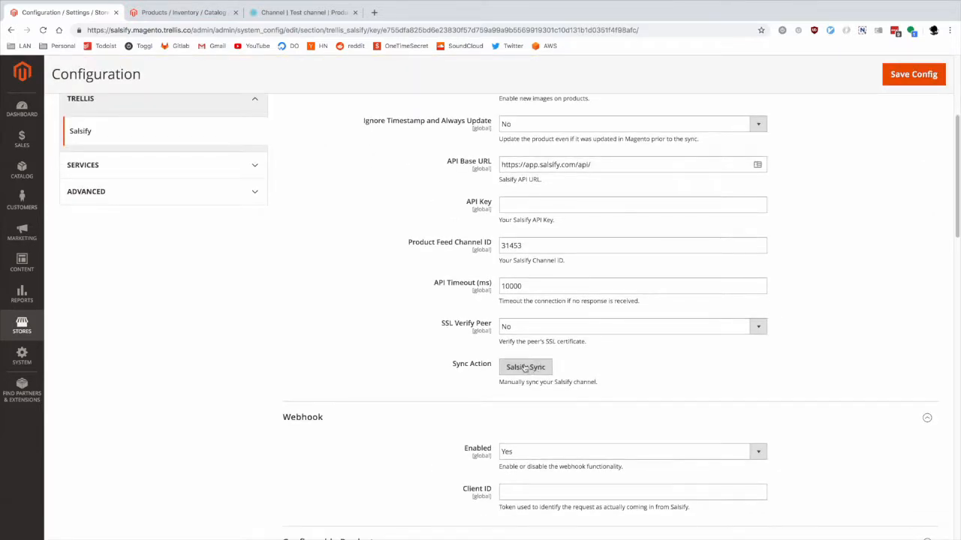
{"action": "left_click", "coordinate": [525, 367]}
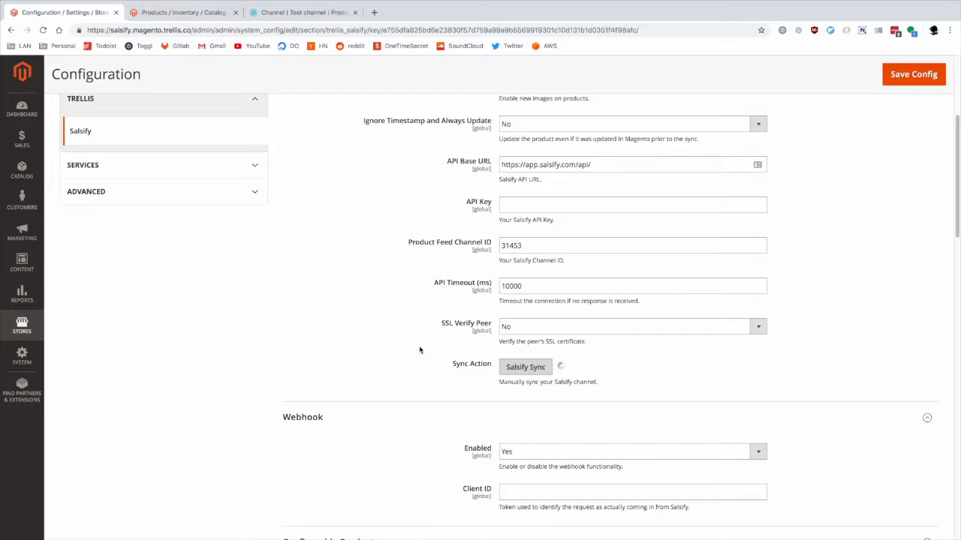
- Reload the Magento product list so the synced Umbrella Stroller with Canopy appears
{"action": "left_click", "coordinate": [525, 366]}
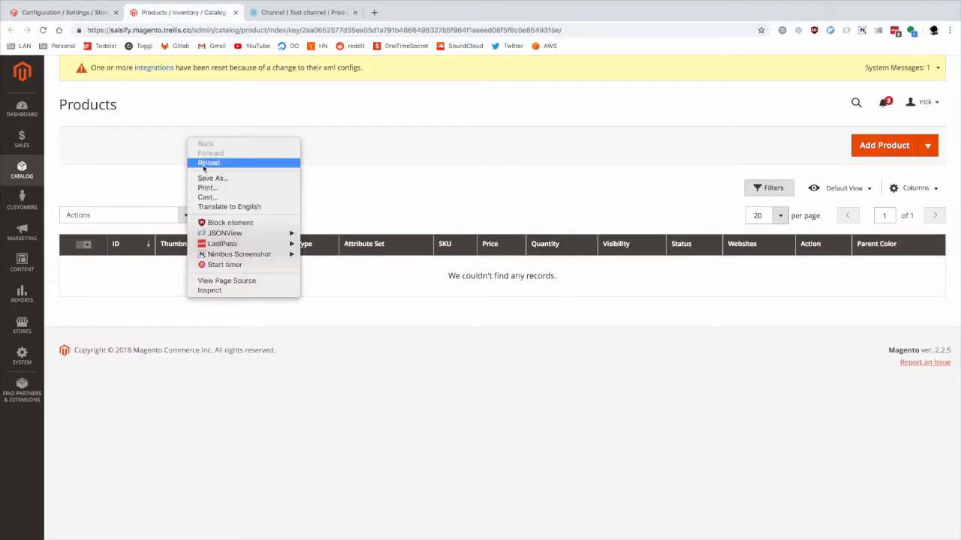
{"action": "left_click", "coordinate": [209, 162]}
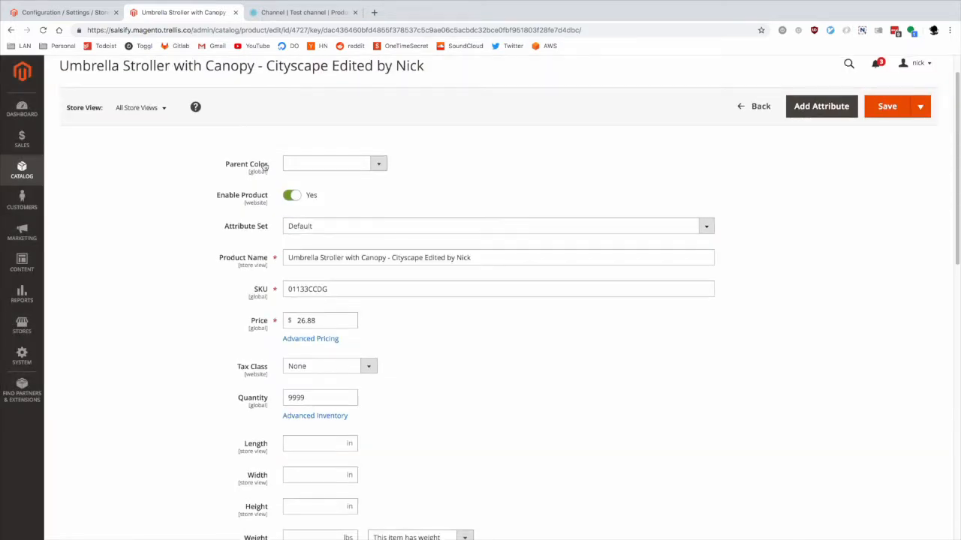
- Scroll the stroller's edit page to Images And Videos showing its four synced gallery images
{"action": "scroll", "scroll_direction": "down", "scroll_amount": 3}
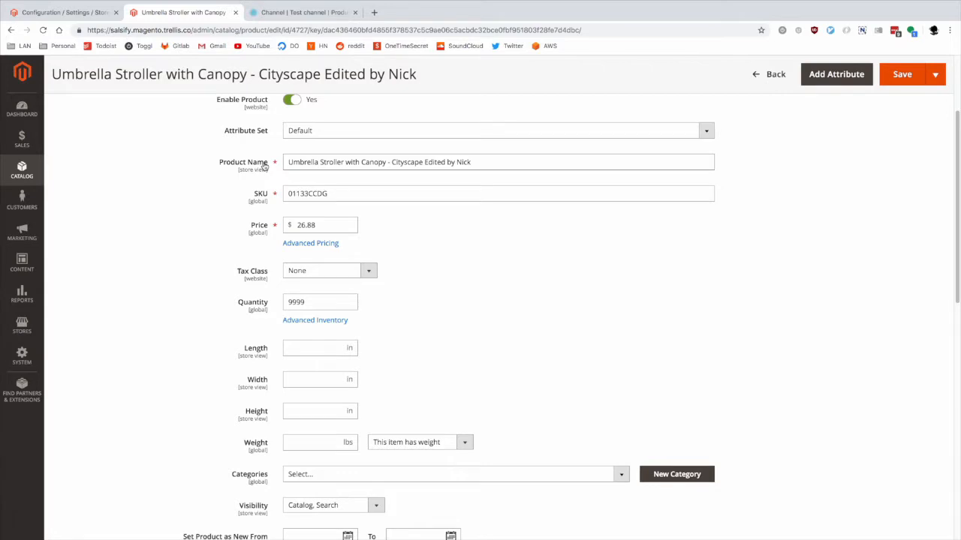
{"action": "scroll", "scroll_direction": "down", "scroll_amount": 3}
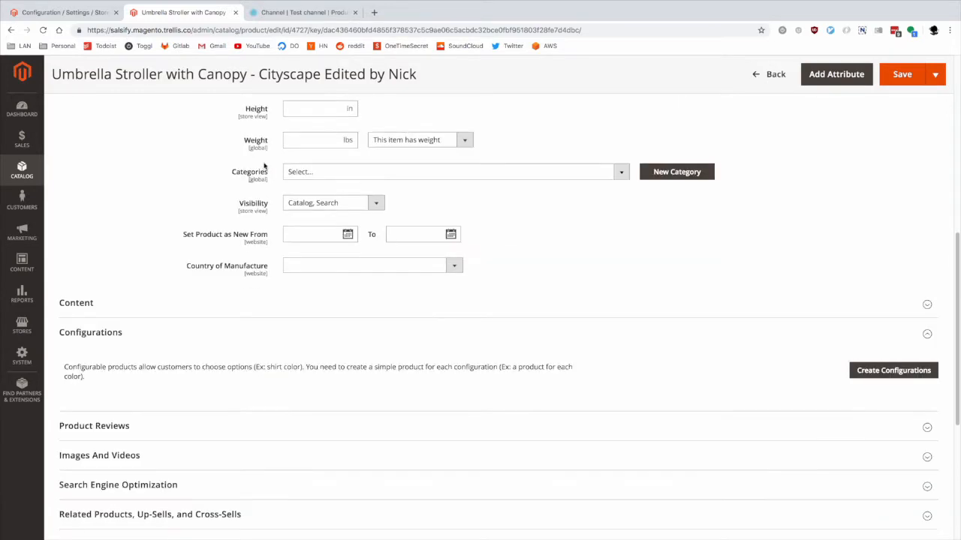
{"action": "scroll", "scroll_direction": "down", "scroll_amount": 3}
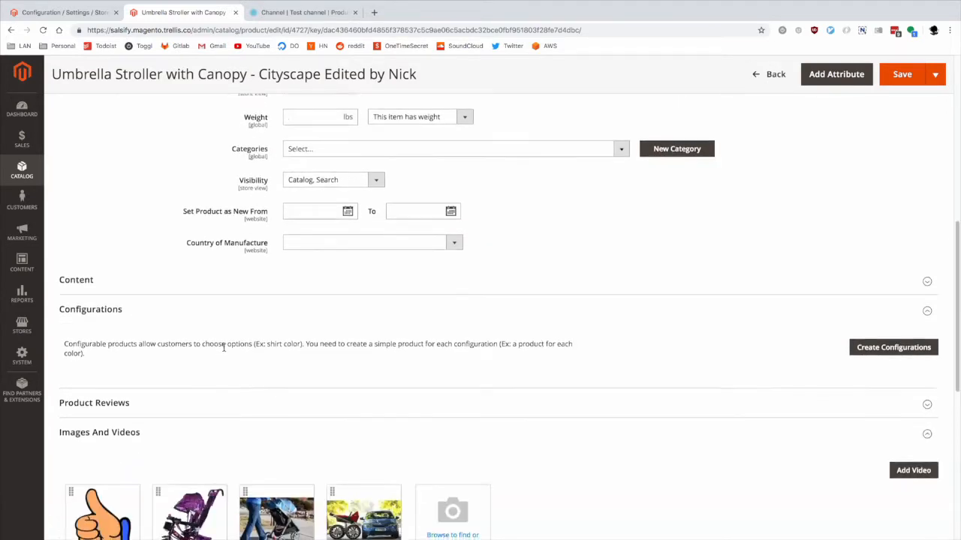
{"action": "scroll", "scroll_direction": "down", "scroll_amount": 3}
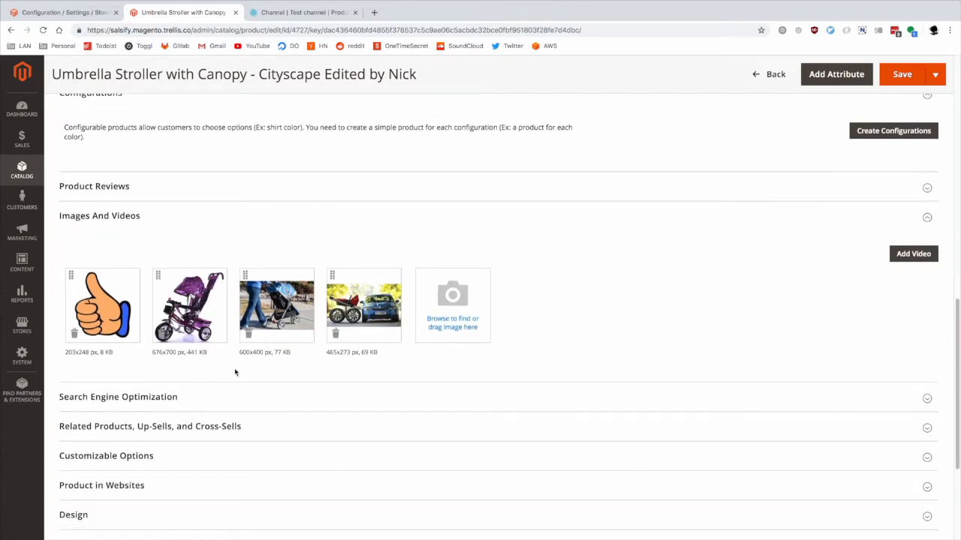
{"action": "scroll", "scroll_direction": "down", "scroll_amount": 3}
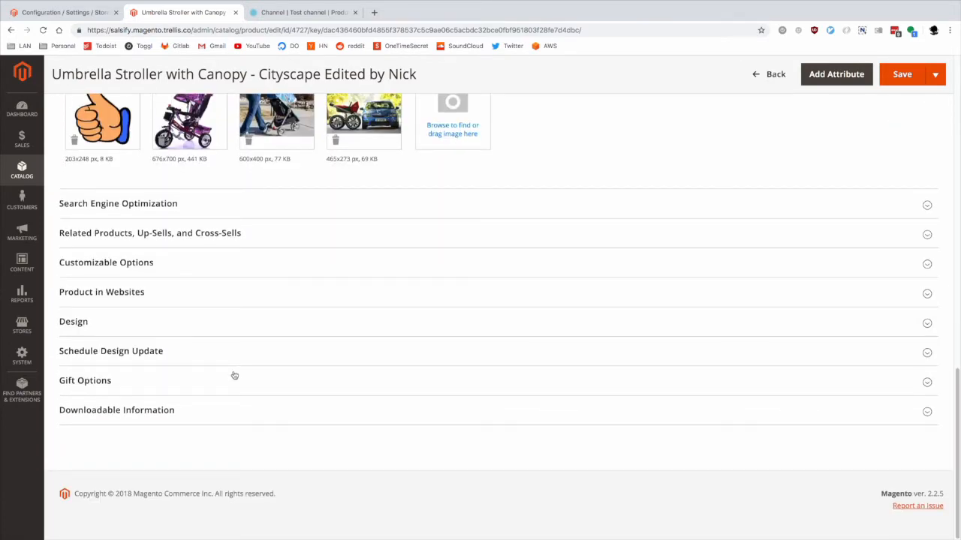